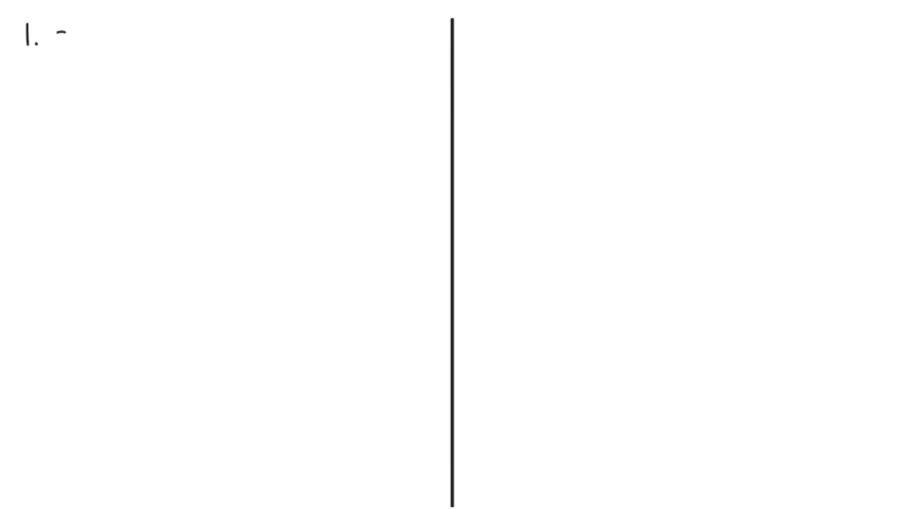
Handwrite the sign text beginning 'secretly glan…' on the left column.
{"action": "type", "text": "secretly glan"}
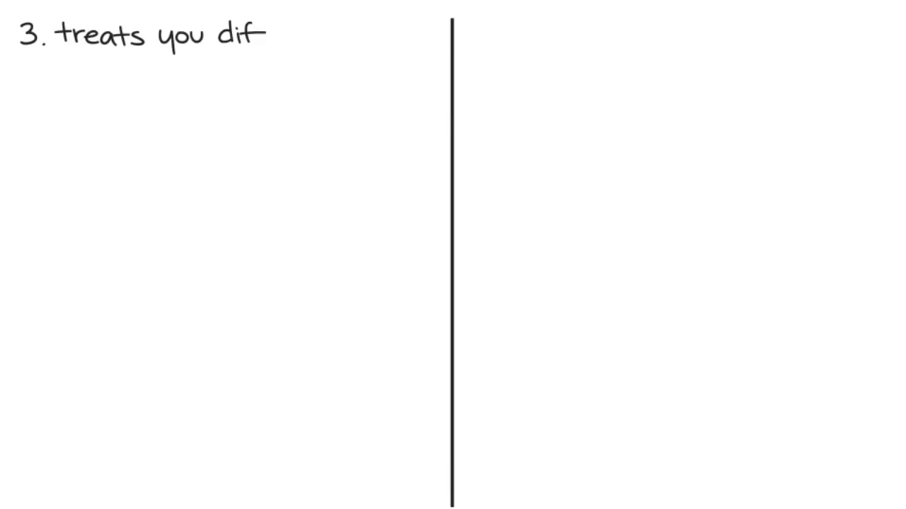
Finish sign 3's heading by handwriting 'ferently' to complete 'treats you differently'.
{"action": "type", "text": "ferently"}
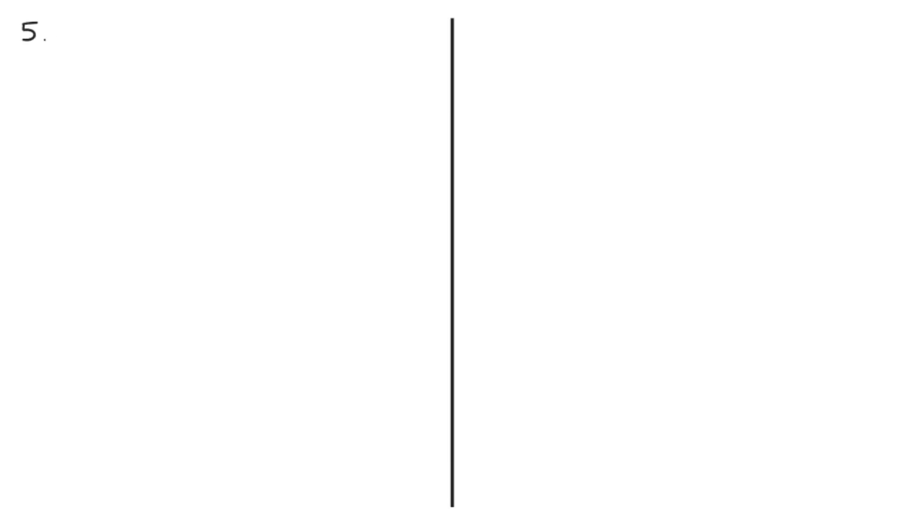
{"action": "type", "text": "gets annoyed at oth"}
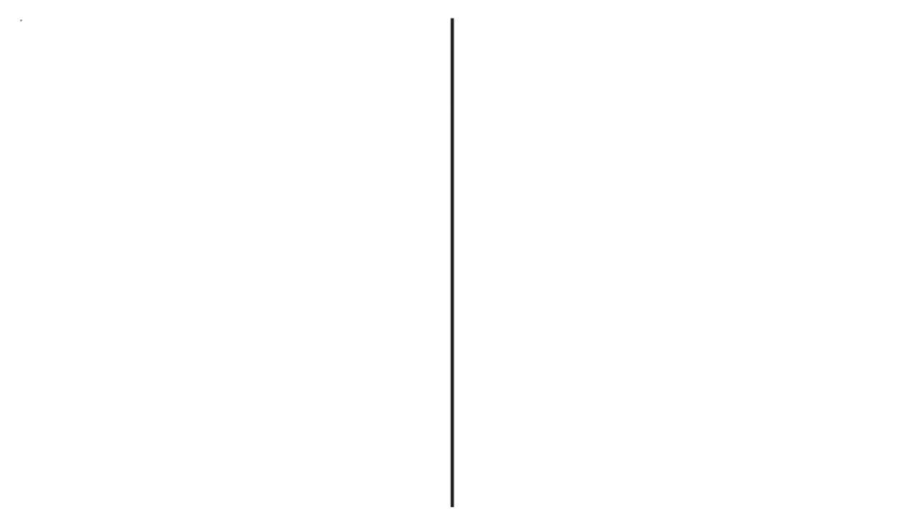
Handwrite '11. remembers little th…' then the next sign's 'acts social' heading.
{"action": "type", "text": "11. remembers little things"}
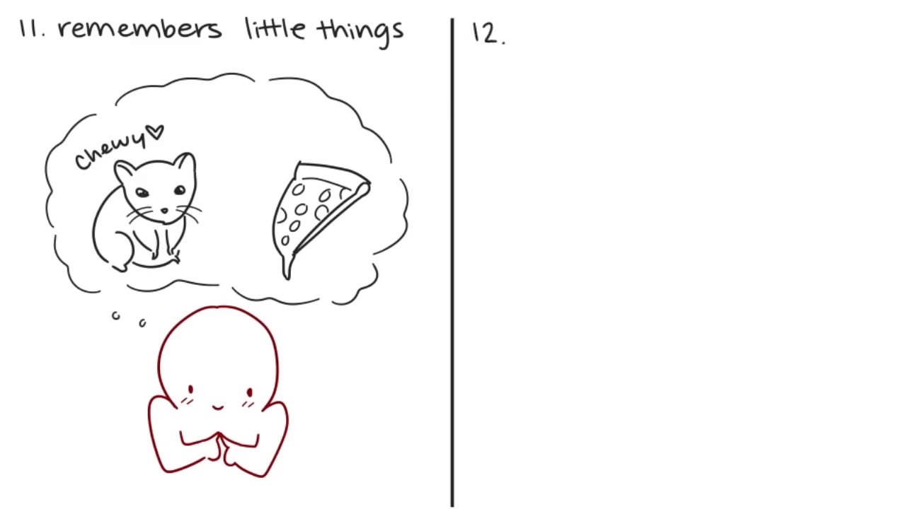
{"action": "type", "text": "acts social"}
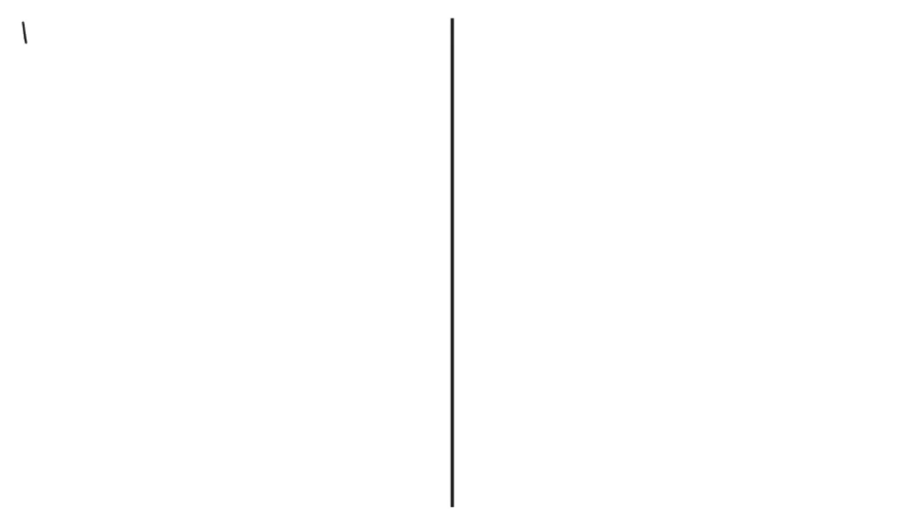
Handwrite '13. stops talk…' and then the '14. body lang…' heading for the next sign.
{"action": "type", "text": "13. stops talk:"}
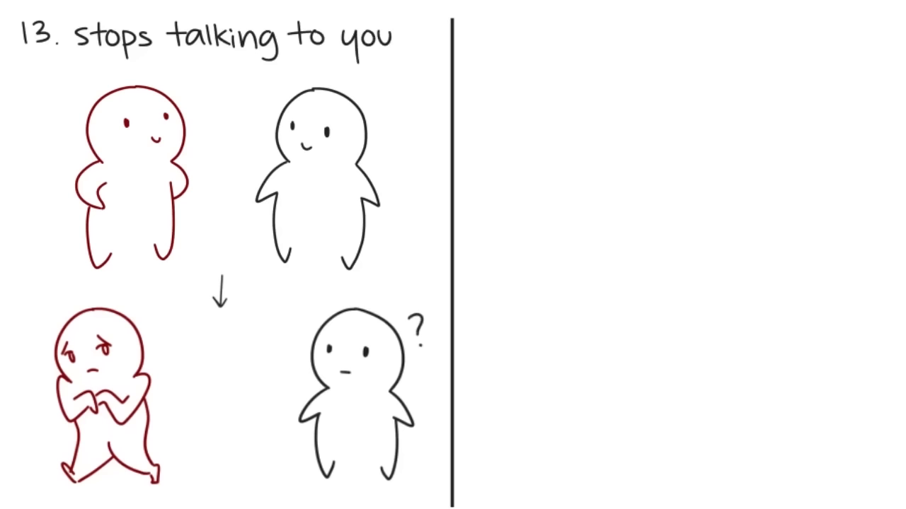
{"action": "type", "text": "14. body lang"}
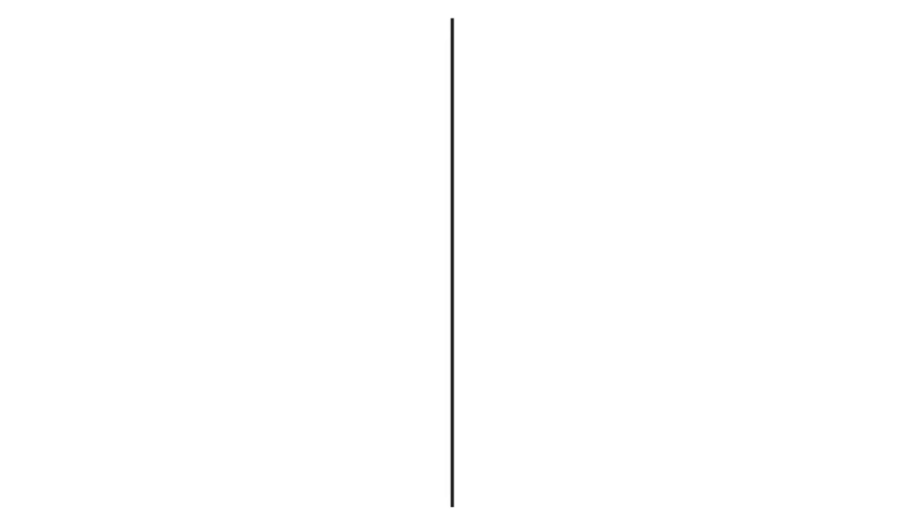
Handwrite '15. talks to your' and sketch the red figure's head beneath the friends.
{"action": "type", "text": "15. talks to your friends"}
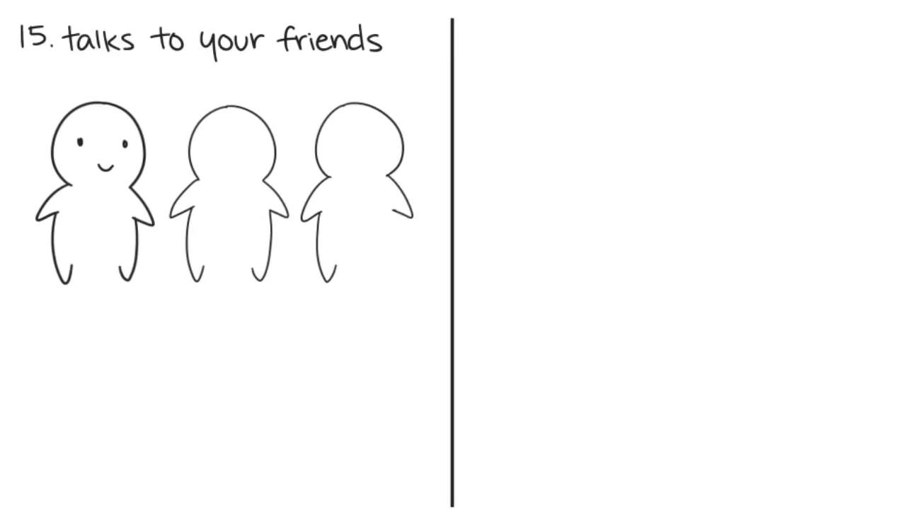
{"action": "left_click_drag", "start_coordinate": [162, 293], "coordinate": [234, 354]}
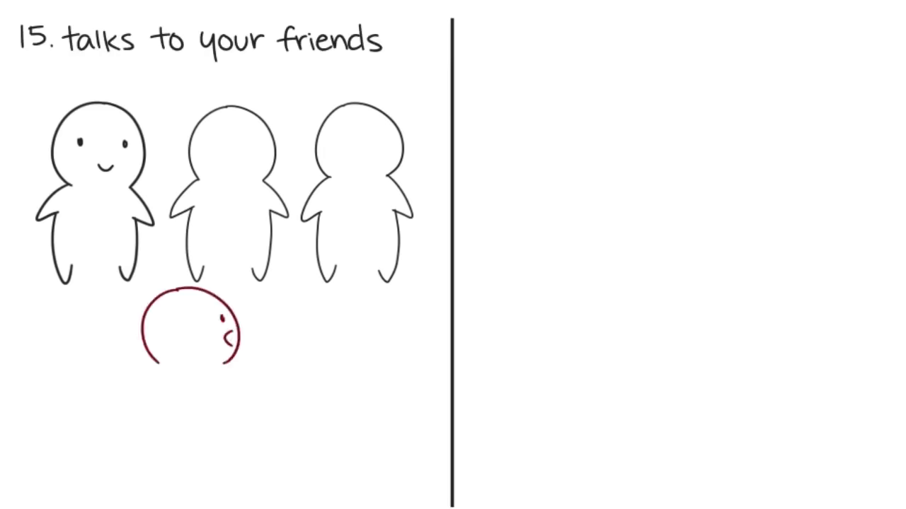